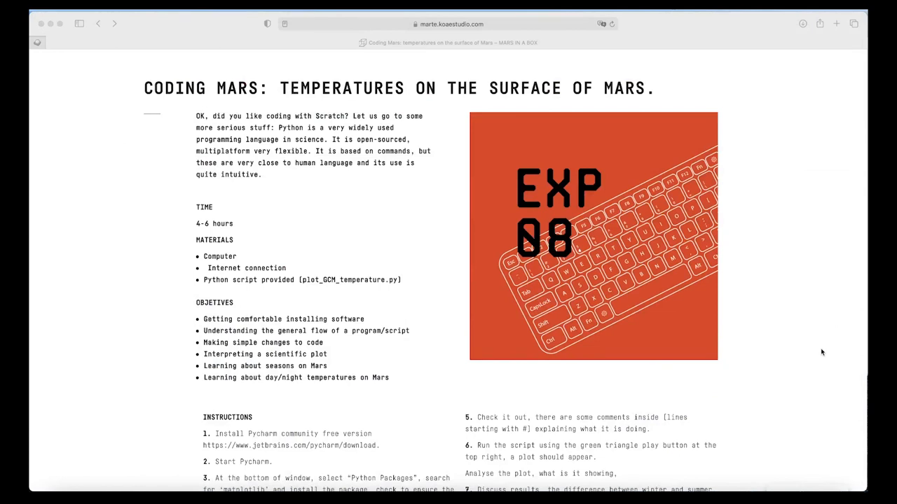
# Follow the activity's Instructions link to the PyCharm Community download page.
pyautogui.scroll(-3)
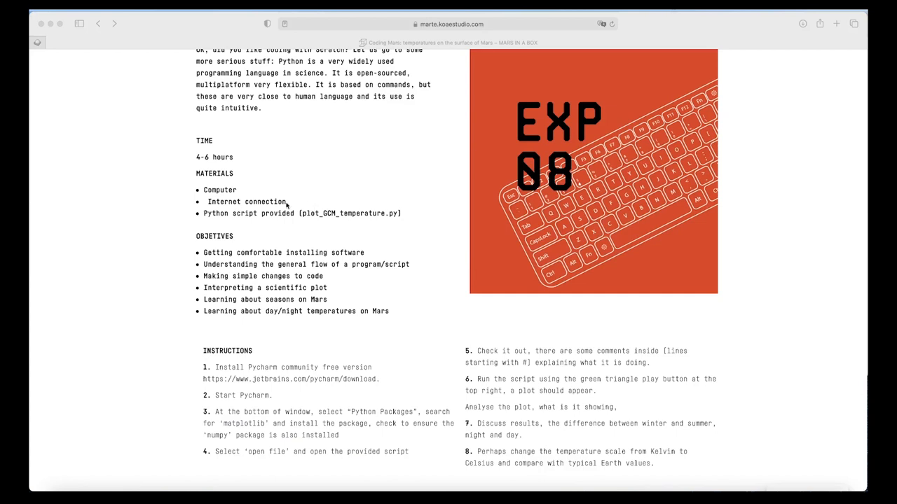
pyautogui.moveTo(336, 224)
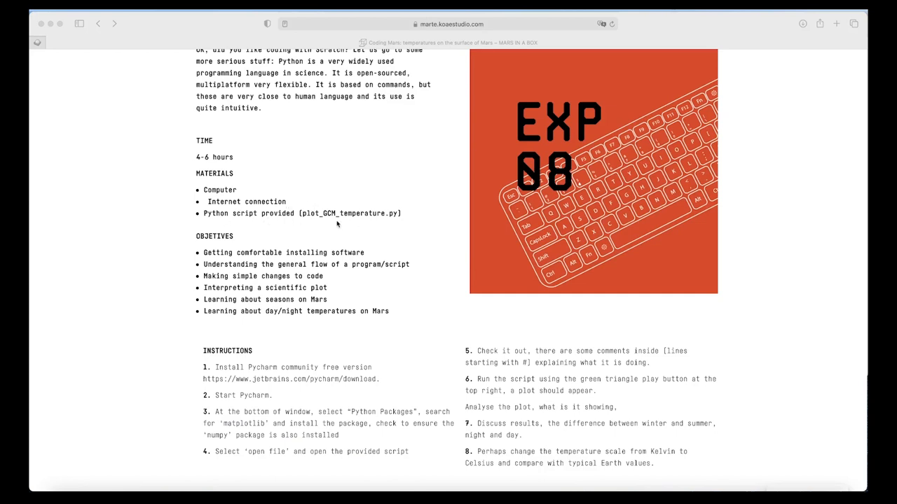
pyautogui.scroll(-3)
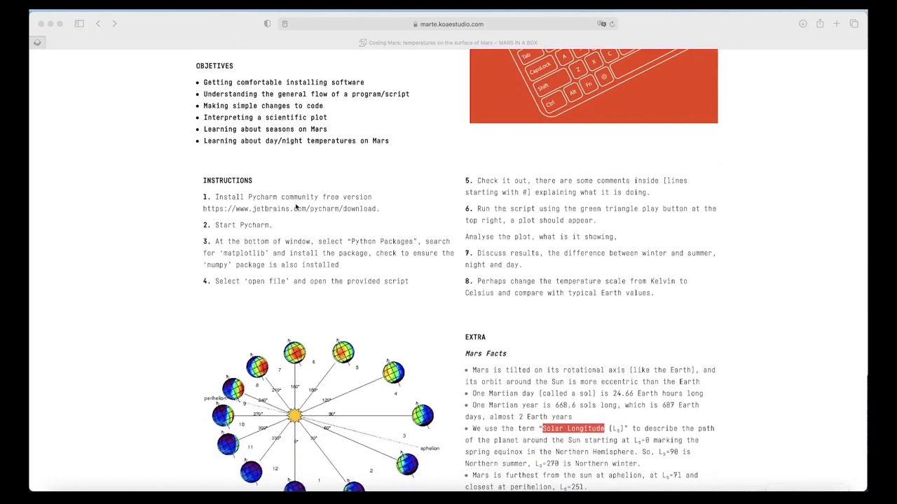
pyautogui.click(314, 207)
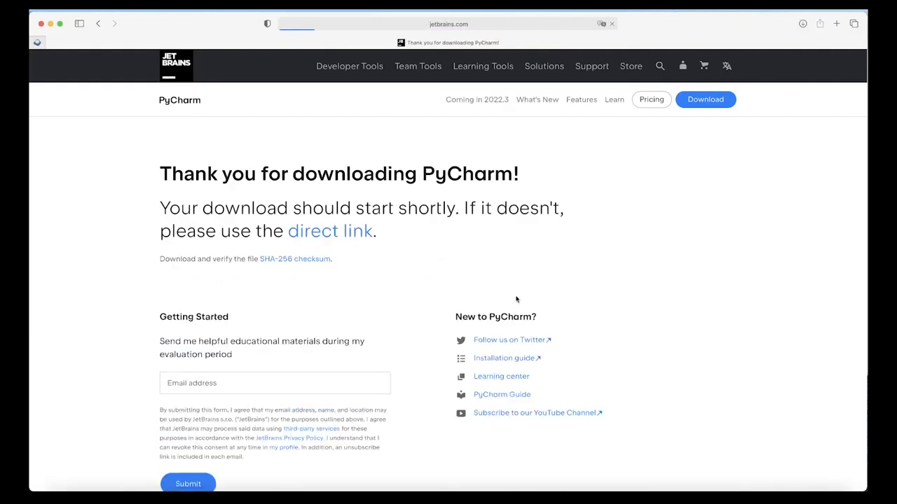
pyautogui.click(98, 22)
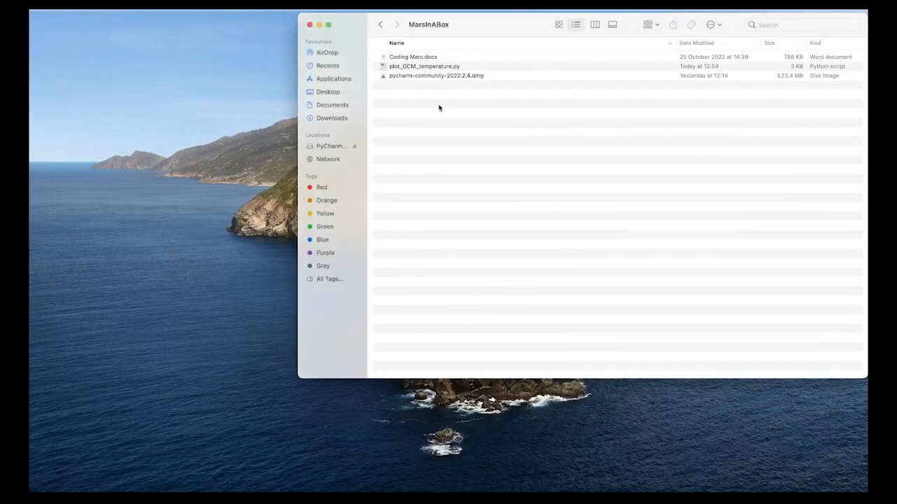
pyautogui.moveTo(431, 79)
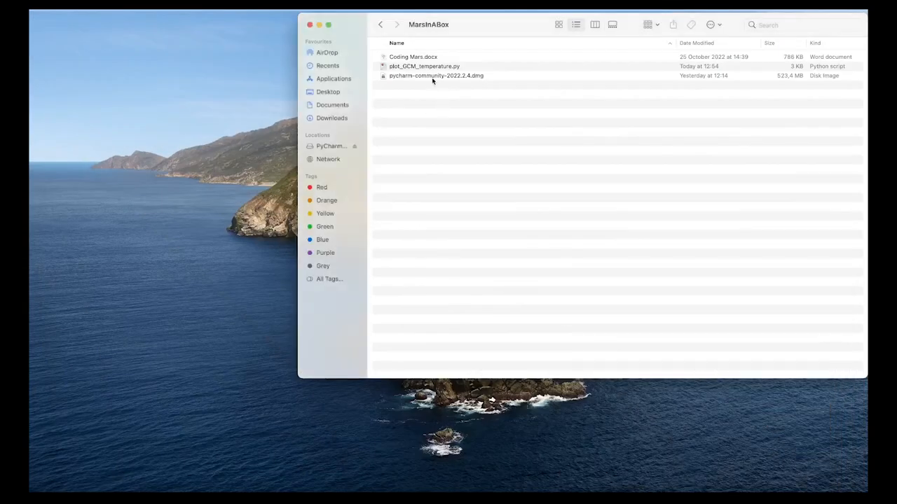
# Mount pycharm-community-2022.2.4.dmg from MarsInABox and drag PyCharm CE into Applications.
pyautogui.click(436, 75)
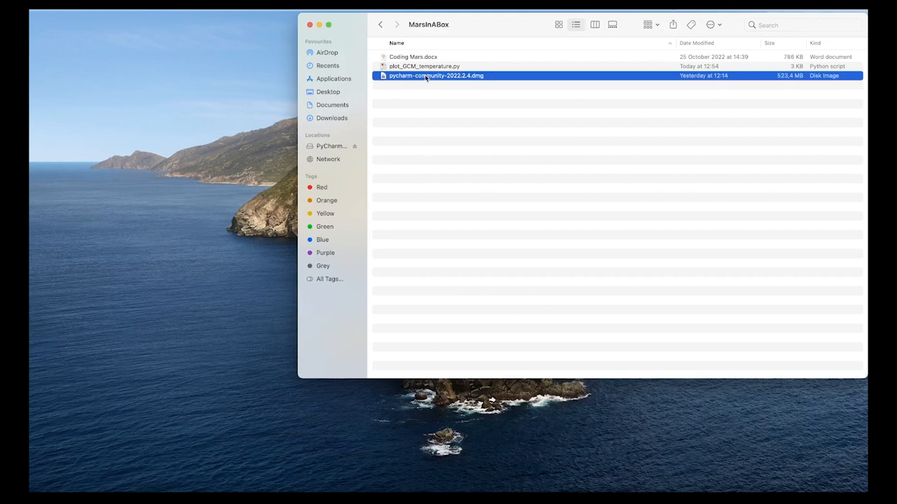
pyautogui.doubleClick(436, 75)
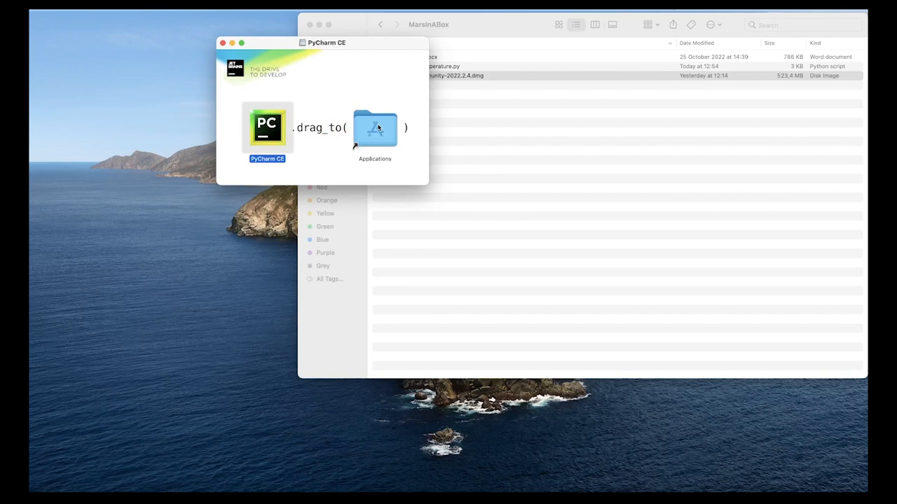
pyautogui.moveTo(266, 129); pyautogui.dragTo(376, 129)
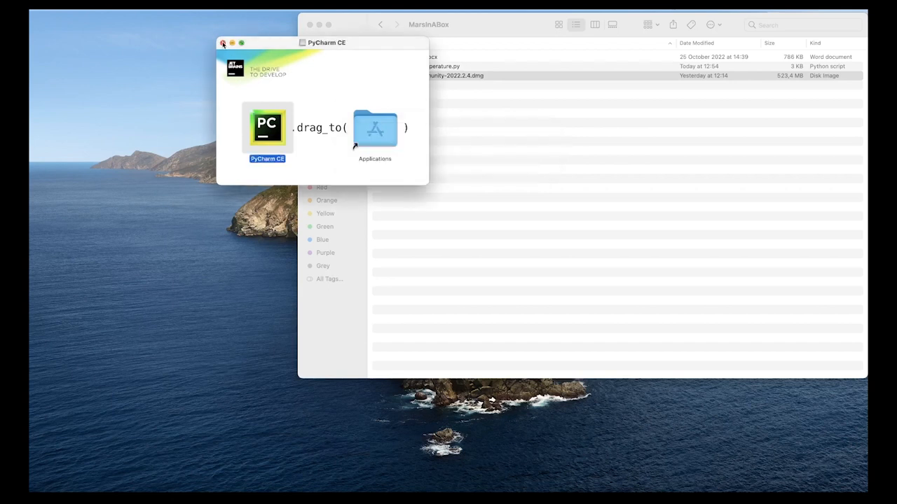
# Launch PyCharm CE from Applications, approving the internet-download security warning.
pyautogui.click(332, 79)
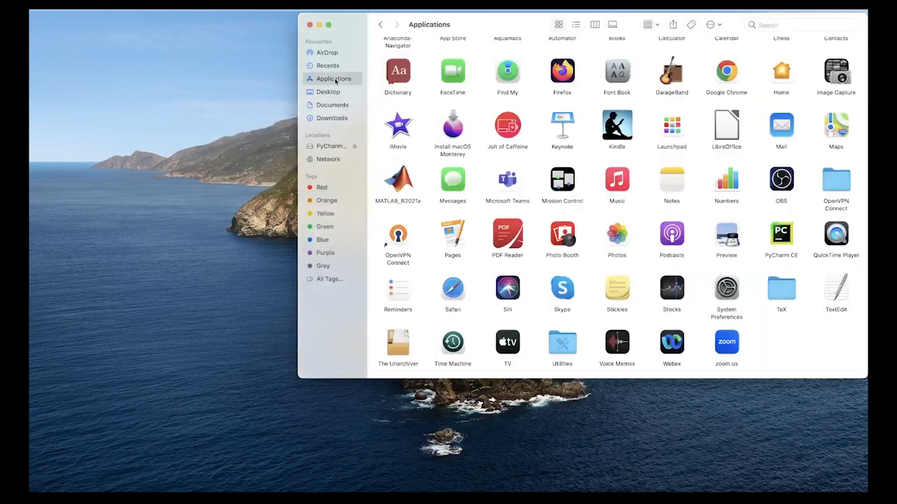
pyautogui.click(780, 236)
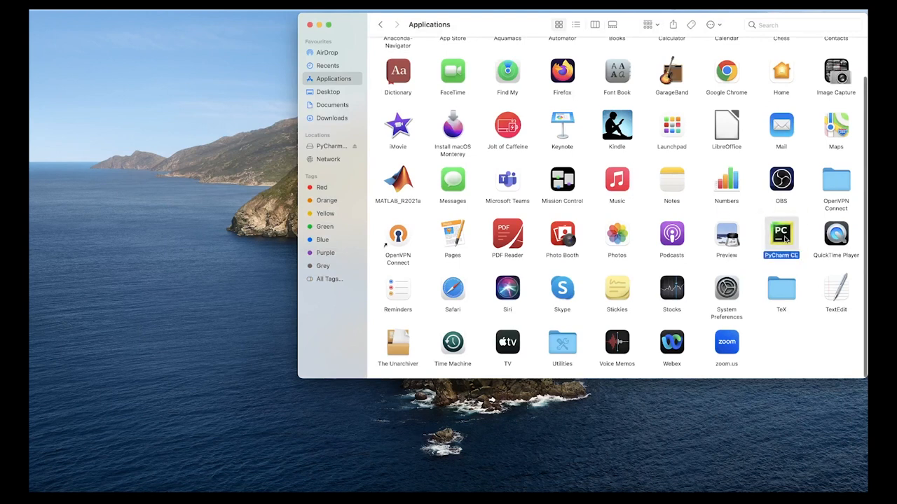
pyautogui.moveTo(539, 241)
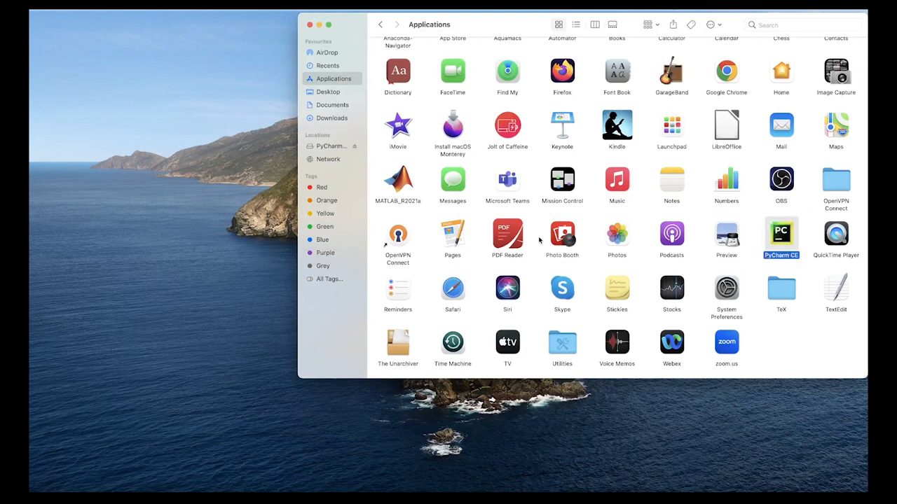
pyautogui.moveTo(522, 219)
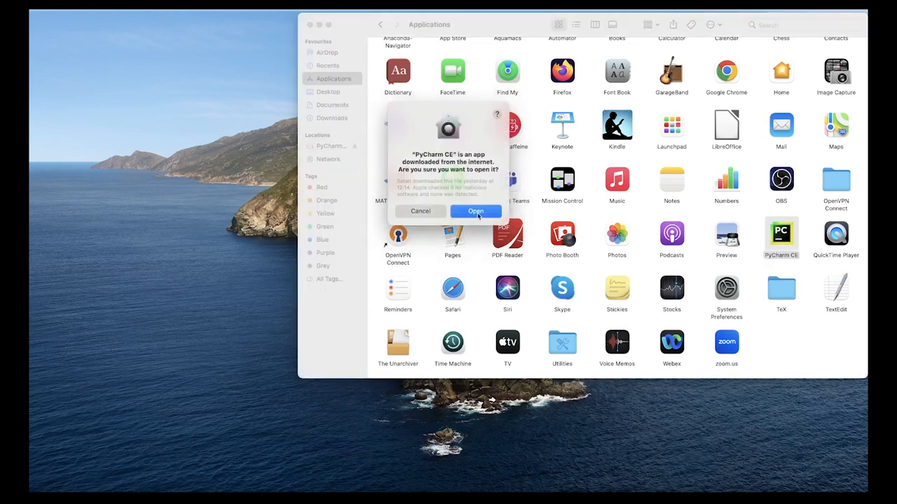
pyautogui.click(475, 211)
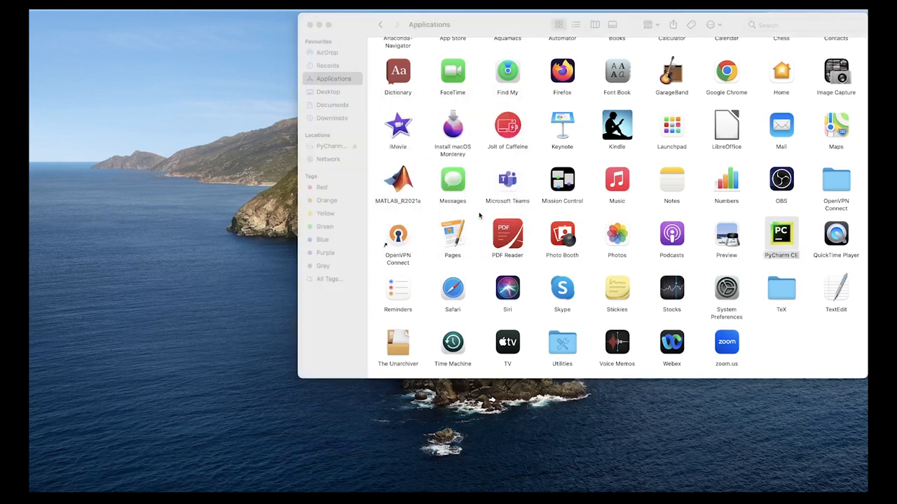
pyautogui.doubleClick(780, 238)
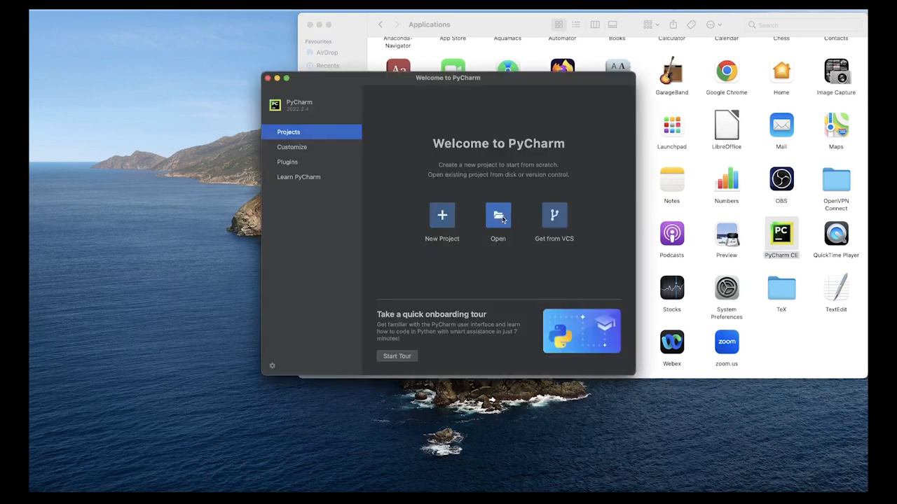
# From the Welcome screen, load plot_GCM_temperature.py out of the MarsInABox folder.
pyautogui.click(497, 216)
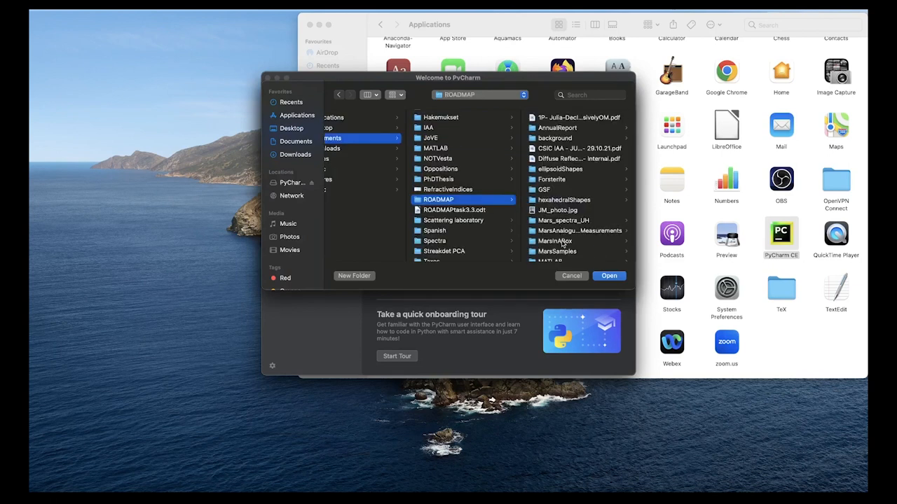
pyautogui.click(440, 241)
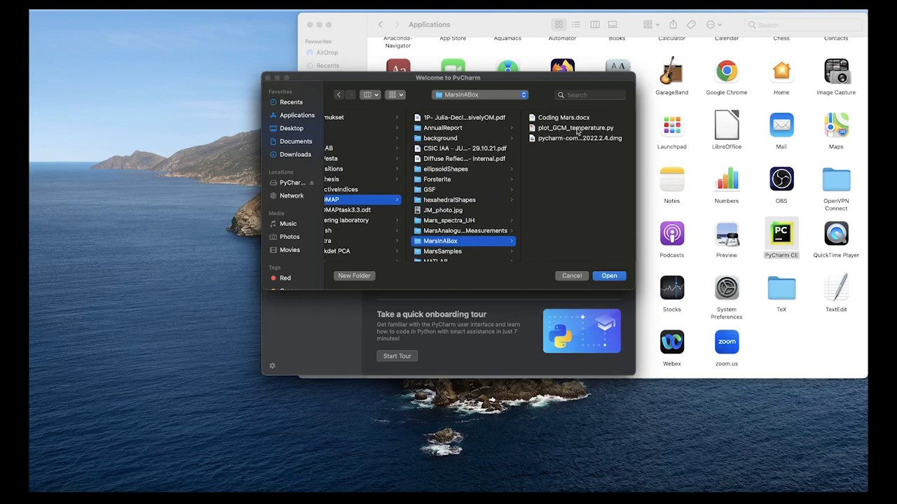
pyautogui.click(574, 128)
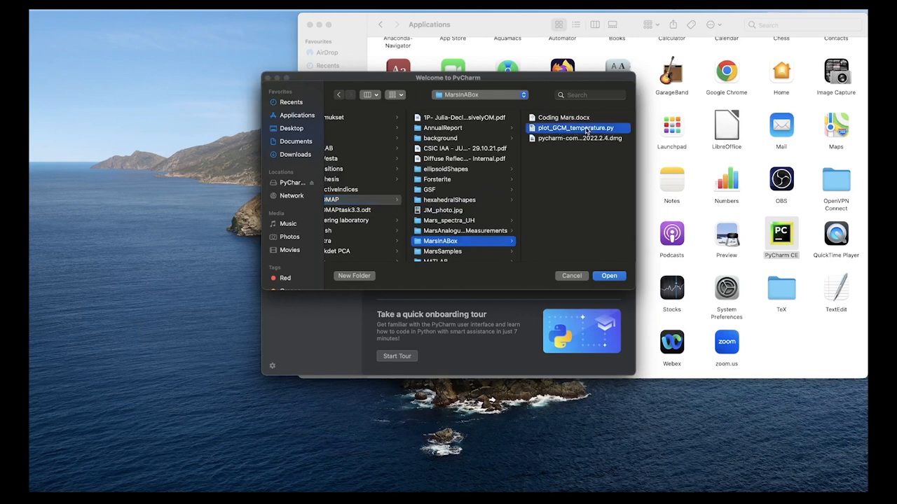
pyautogui.click(608, 275)
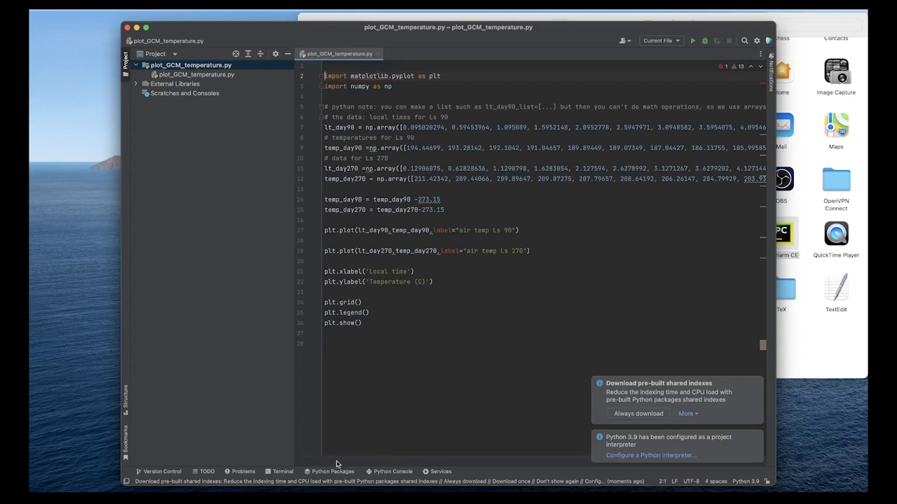
# Install matplotlib from the Python Packages window, then search for numpy.
pyautogui.click(332, 471)
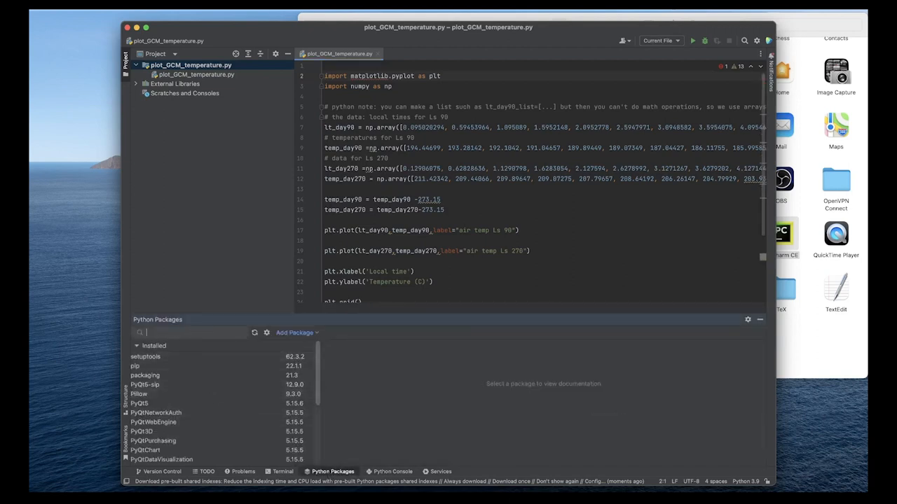
pyautogui.write('matplotli')
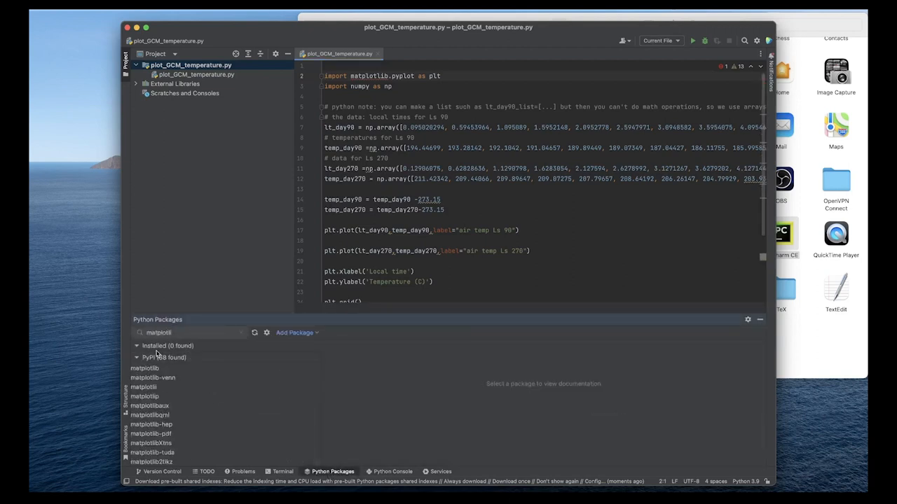
pyautogui.click(144, 367)
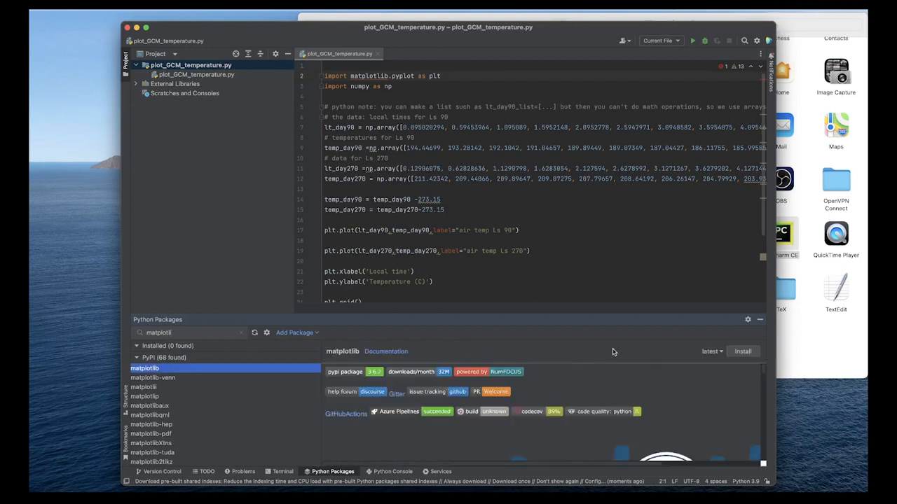
pyautogui.click(742, 350)
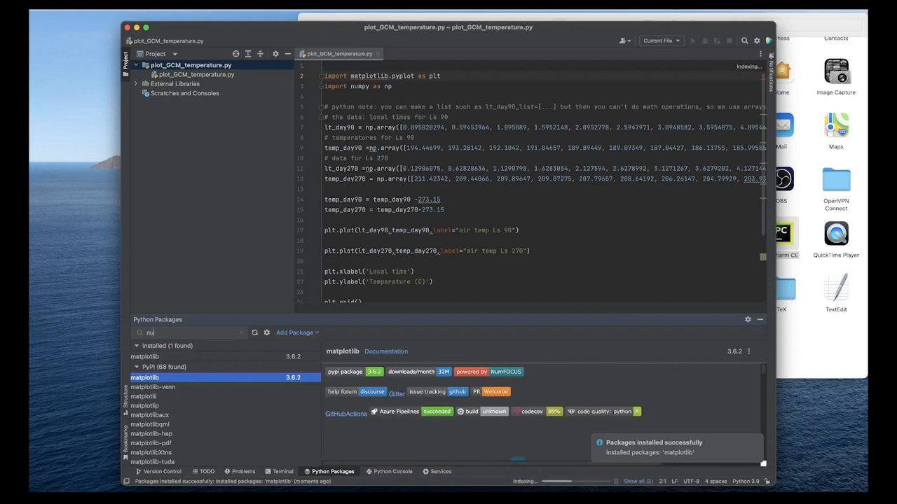
pyautogui.write('numpy')
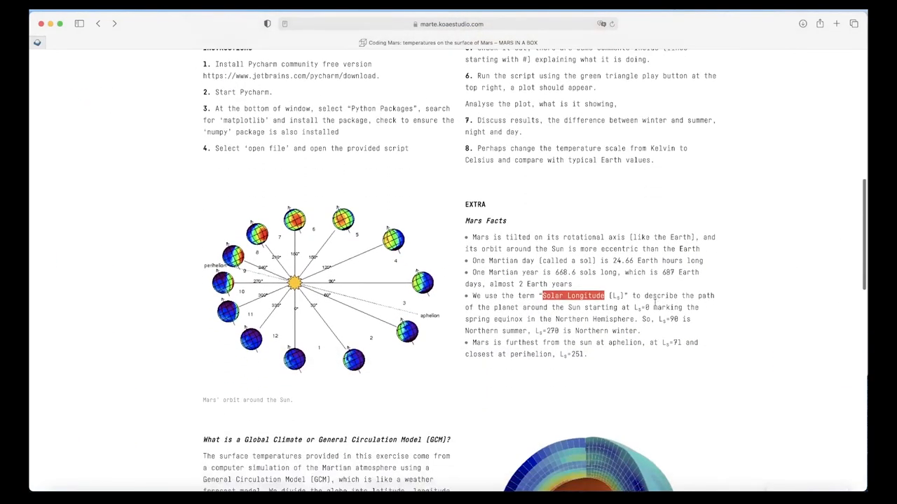
pyautogui.scroll(-3)
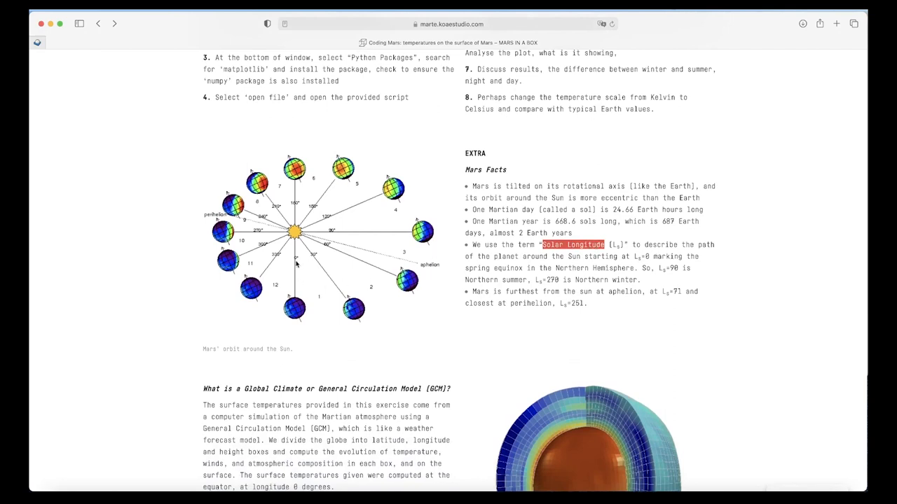
pyautogui.moveTo(299, 311)
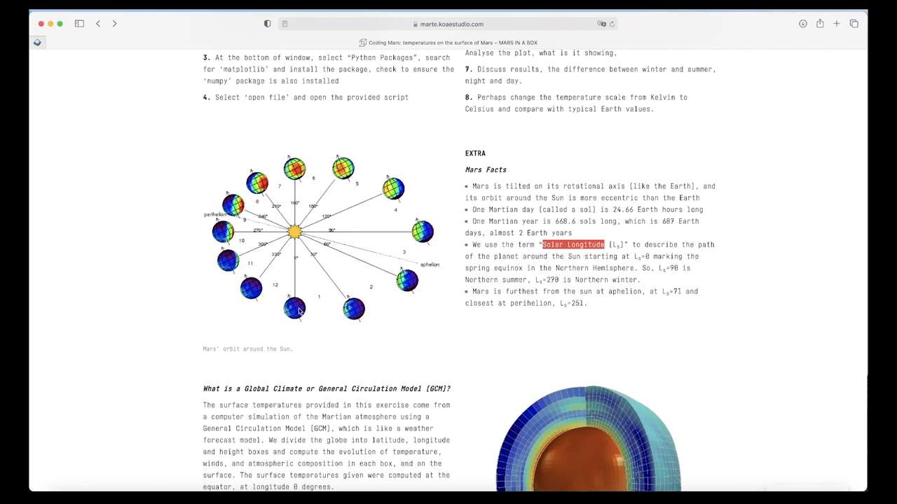
pyautogui.moveTo(333, 232)
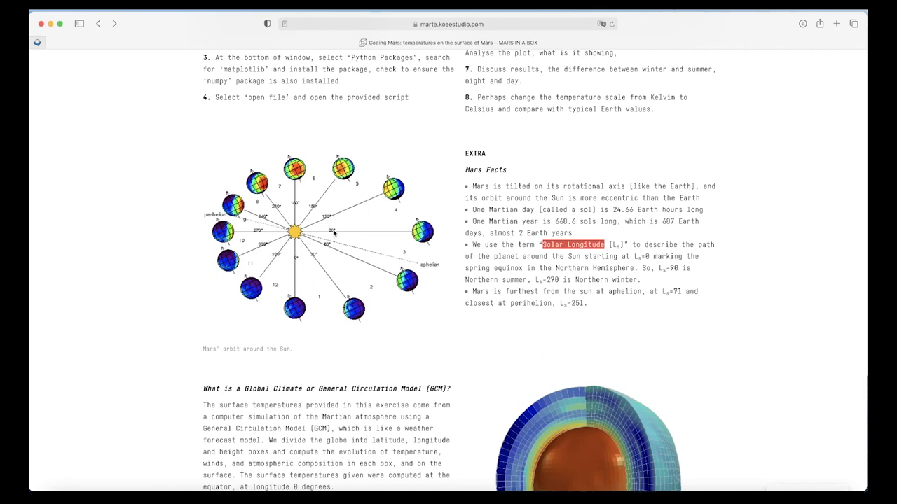
pyautogui.moveTo(429, 236)
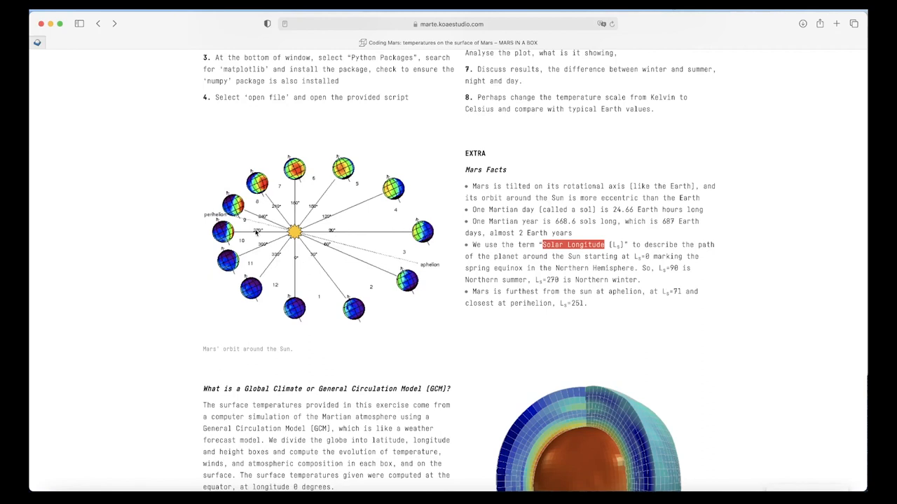
pyautogui.moveTo(269, 229)
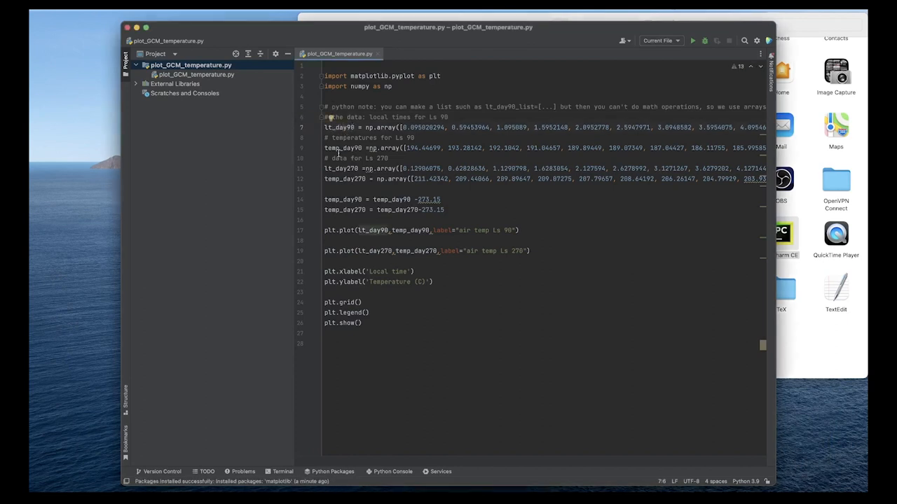
pyautogui.moveTo(339, 148)
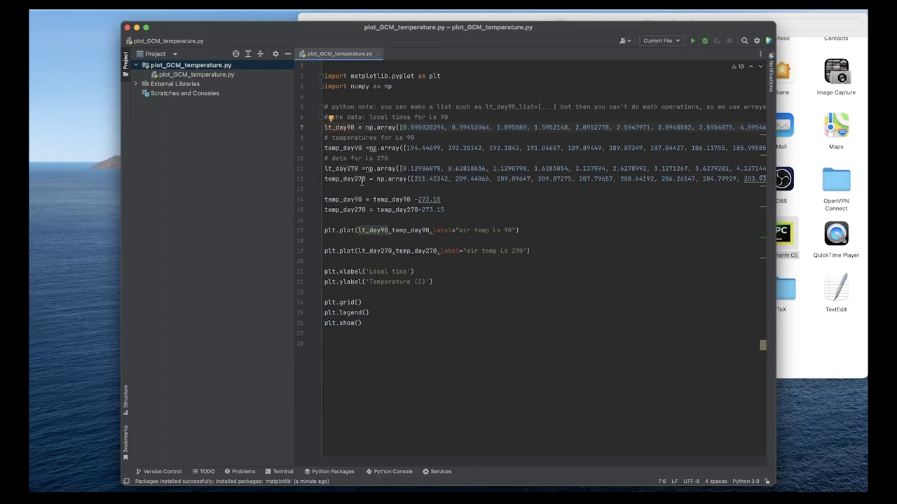
pyautogui.moveTo(529, 262)
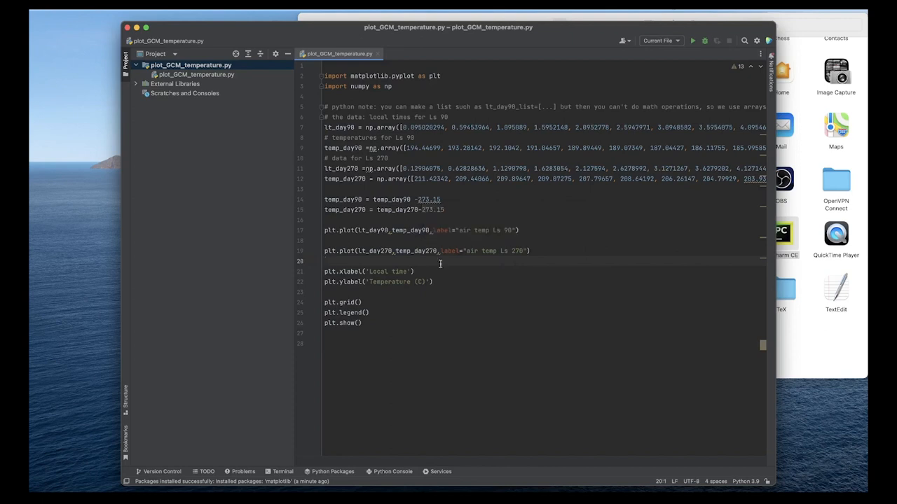
pyautogui.moveTo(504, 262)
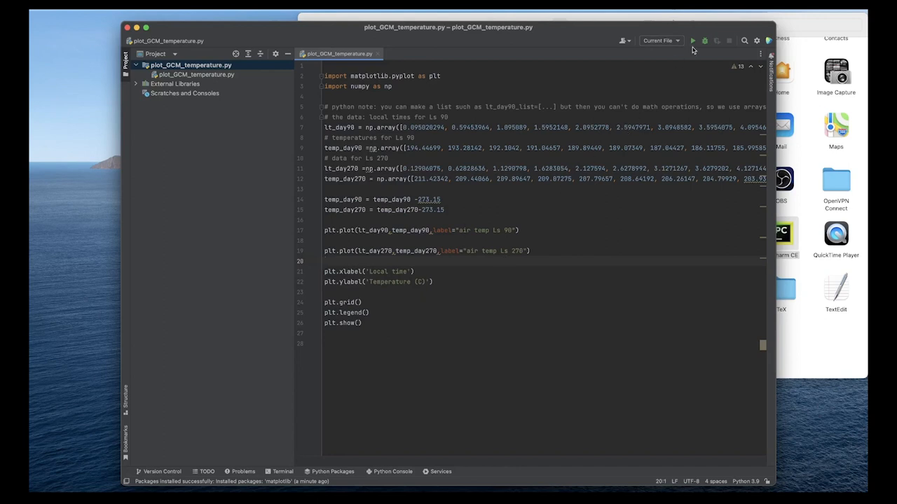
pyautogui.moveTo(692, 40)
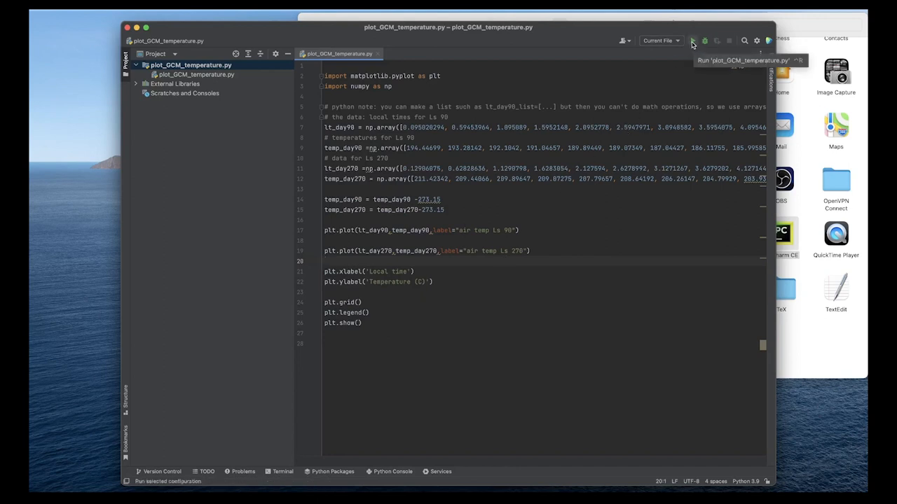
# Run plot_GCM_temperature.py to produce the Ls 90 / Ls 270 temperature figure in Celsius.
pyautogui.click(692, 39)
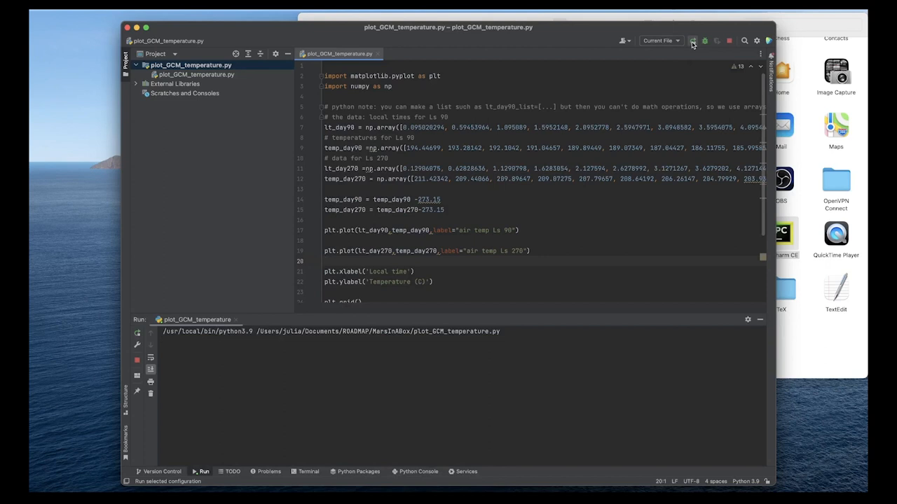
pyautogui.click(705, 39)
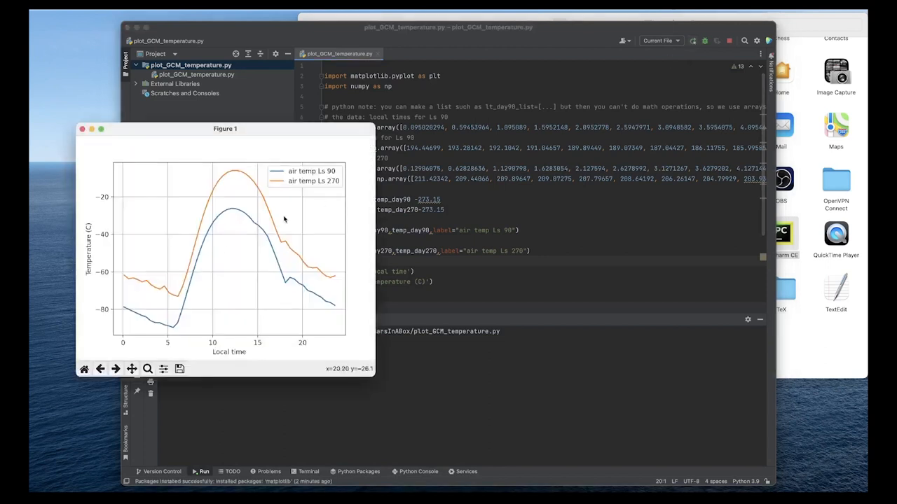
pyautogui.moveTo(223, 255)
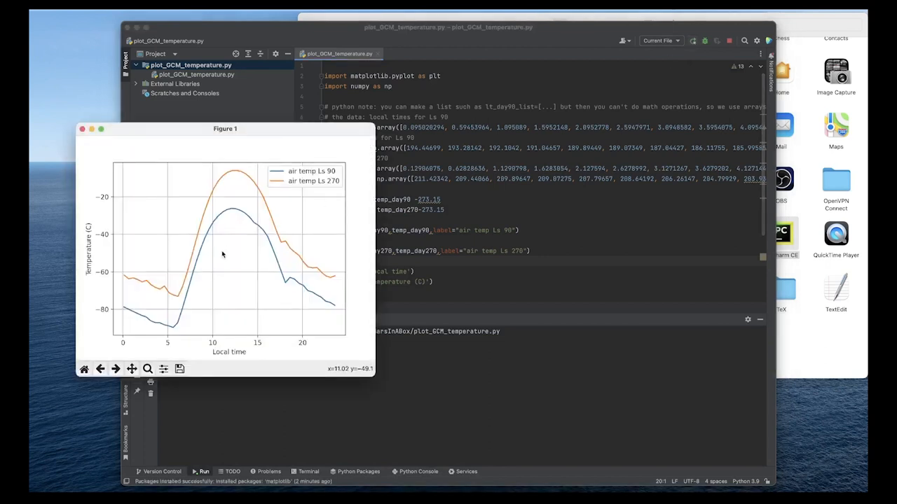
pyautogui.moveTo(169, 297)
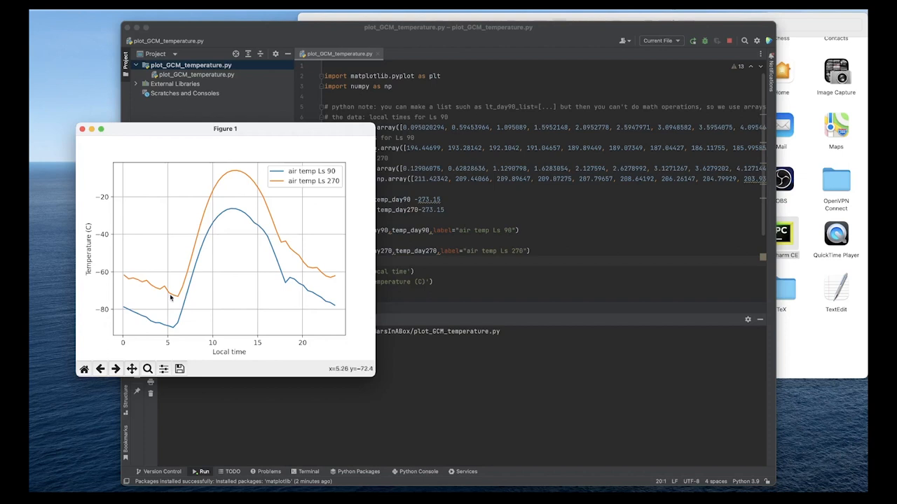
pyautogui.moveTo(331, 273)
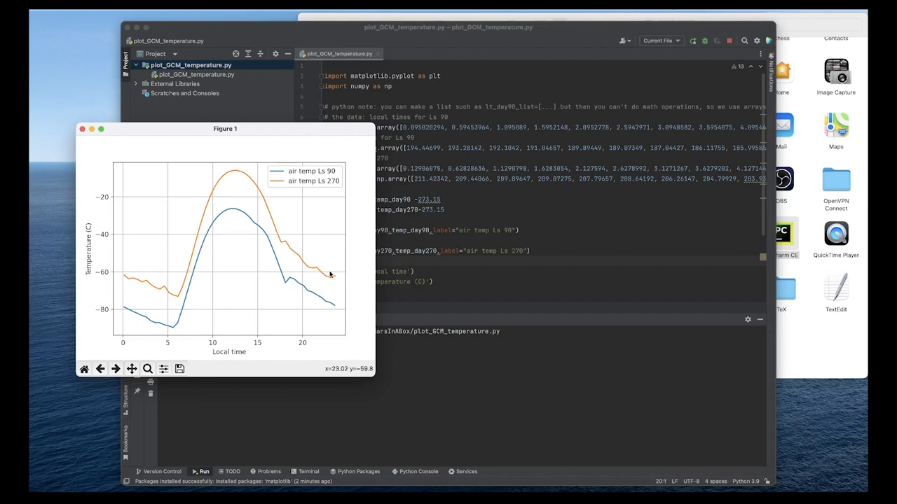
pyautogui.moveTo(220, 255)
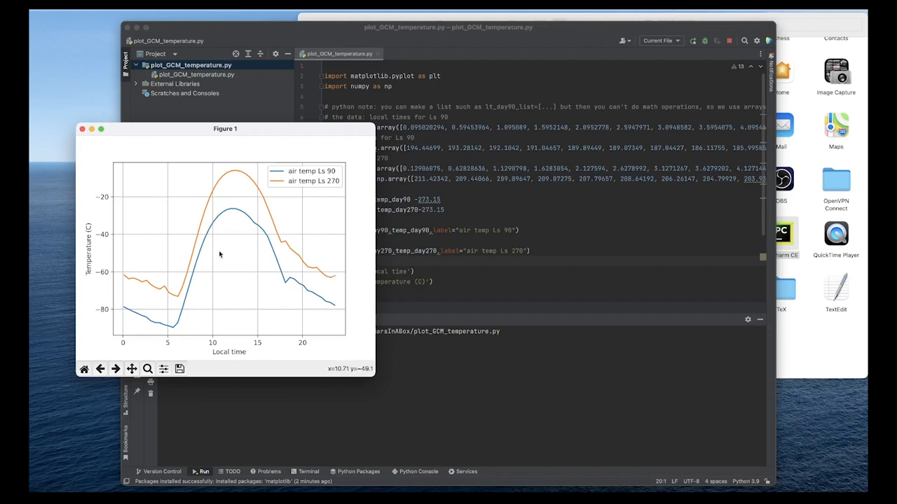
pyautogui.moveTo(213, 239)
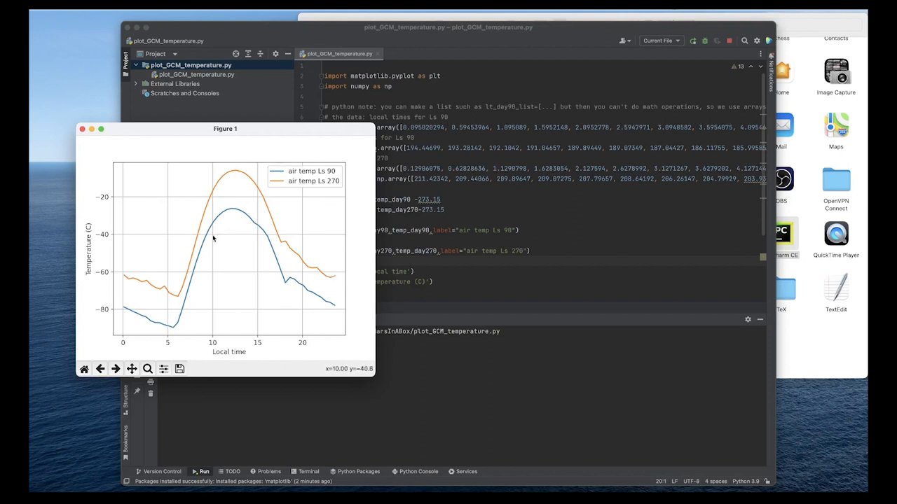
pyautogui.moveTo(302, 294)
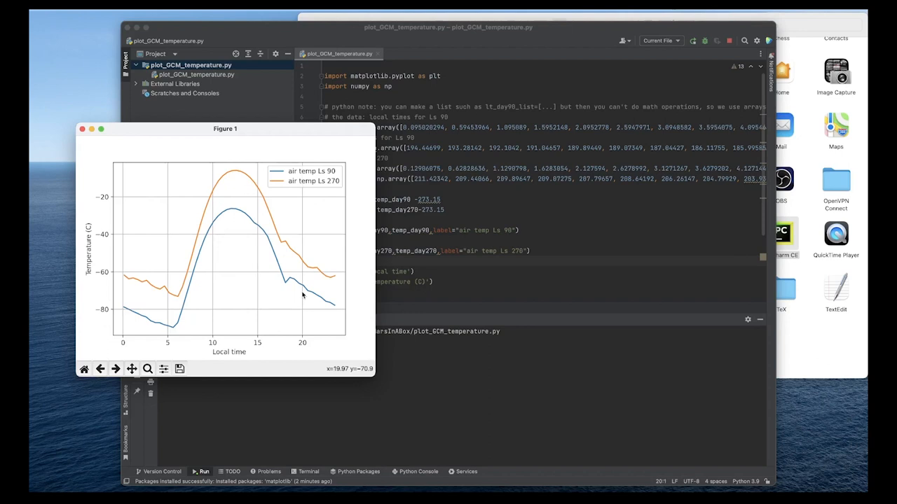
pyautogui.moveTo(294, 281)
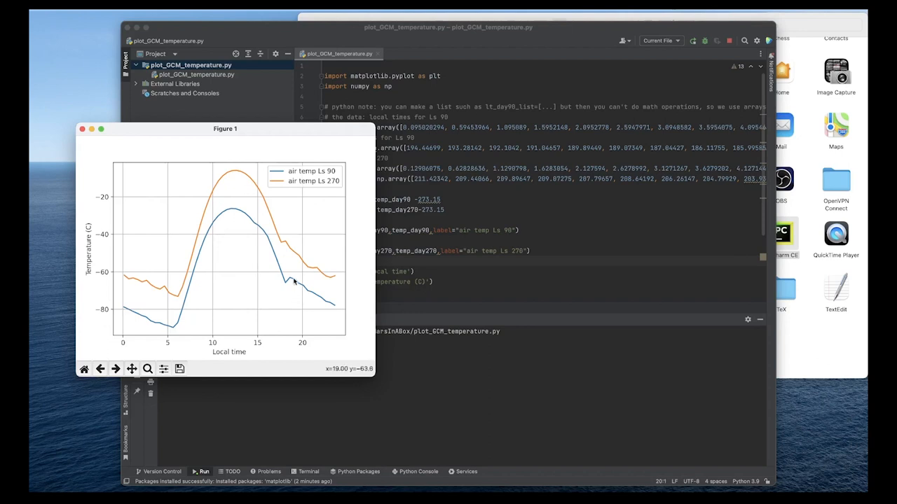
pyautogui.moveTo(664, 456)
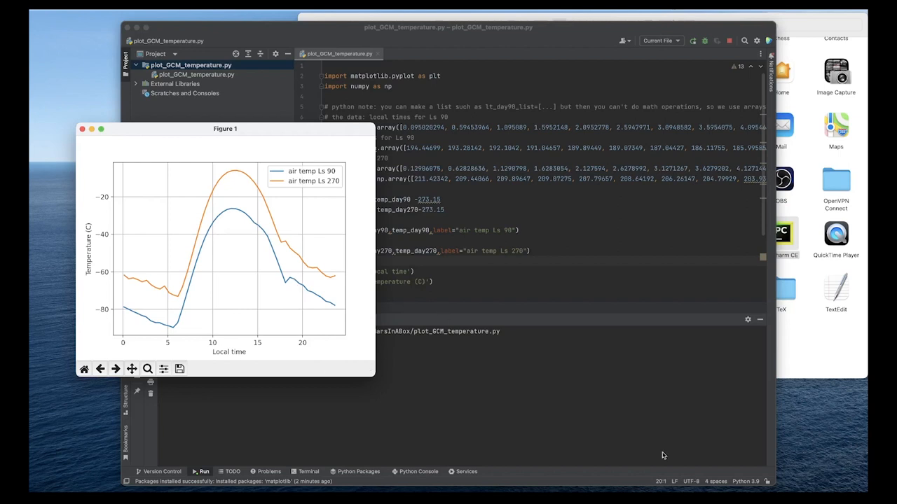
pyautogui.moveTo(273, 222)
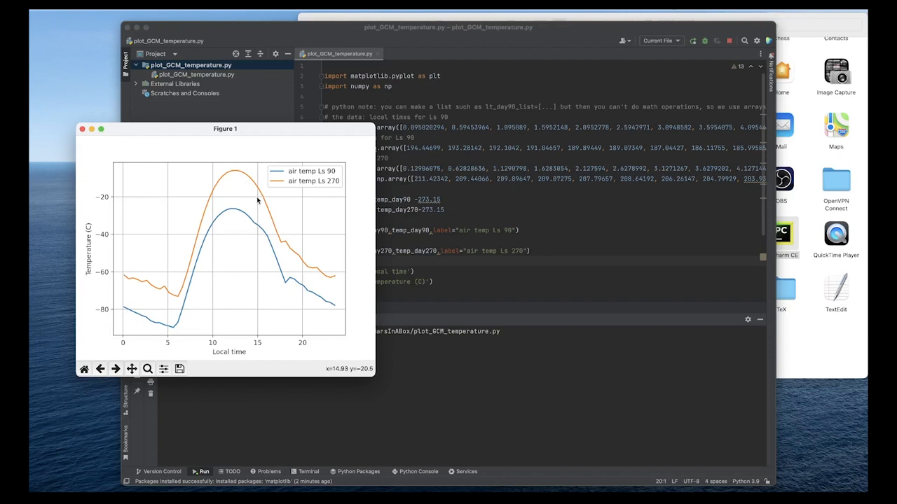
pyautogui.moveTo(246, 176)
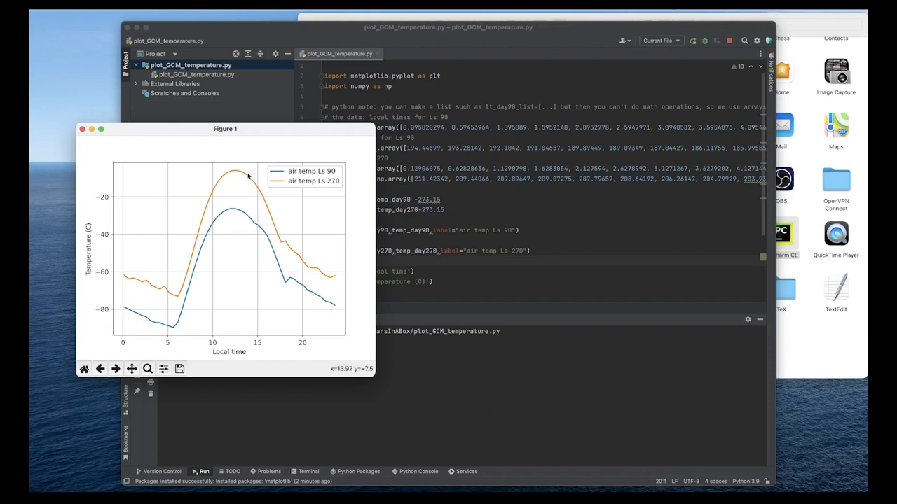
pyautogui.moveTo(236, 213)
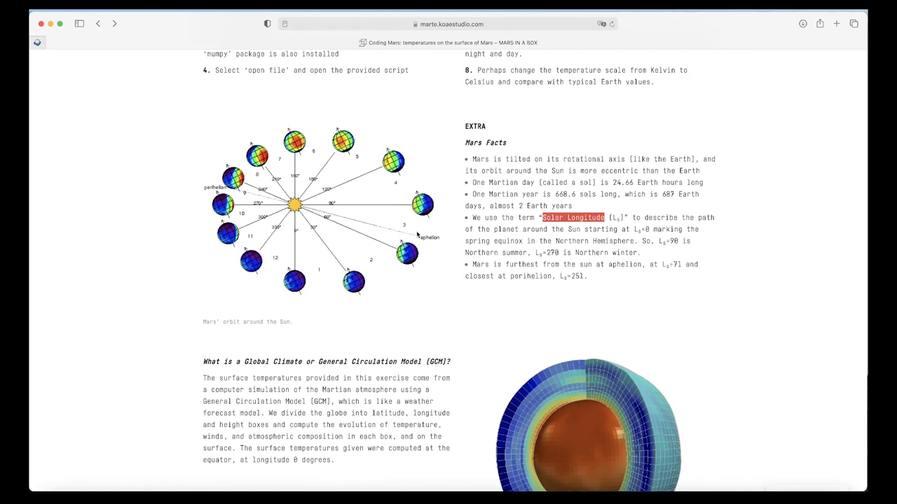
pyautogui.moveTo(417, 239)
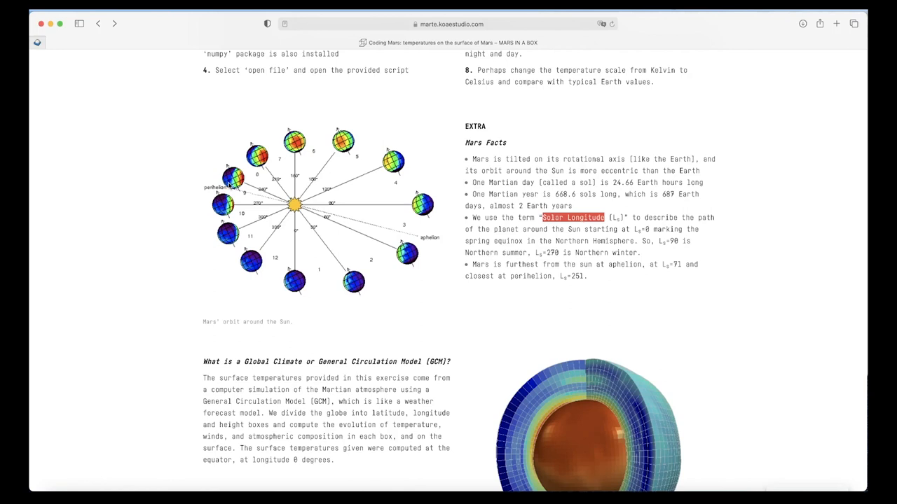
pyautogui.moveTo(197, 157)
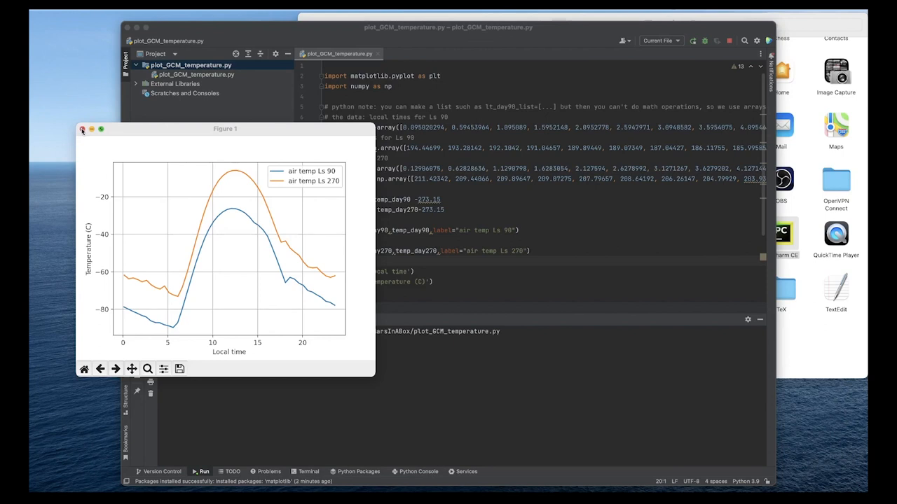
# Close the Celsius figure and rerun the Kelvin-labelled script to plot temperatures in K.
pyautogui.click(81, 129)
pyautogui.write('K')
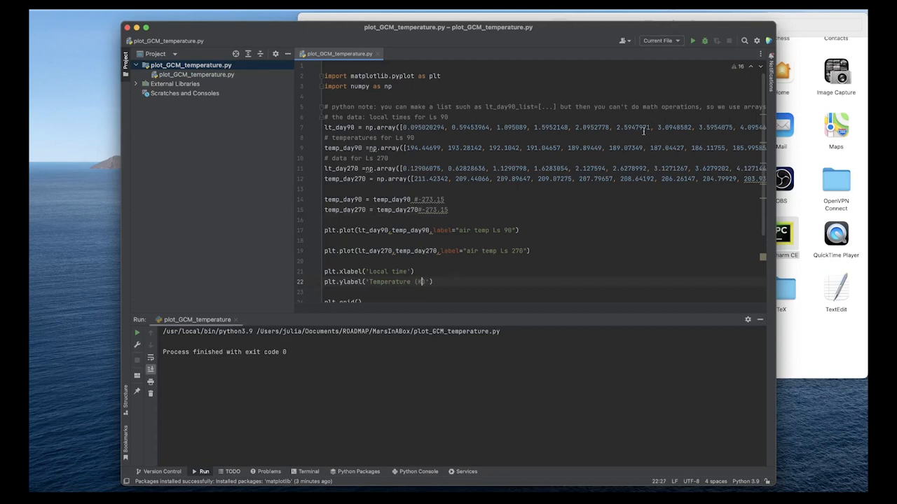
pyautogui.moveTo(692, 39)
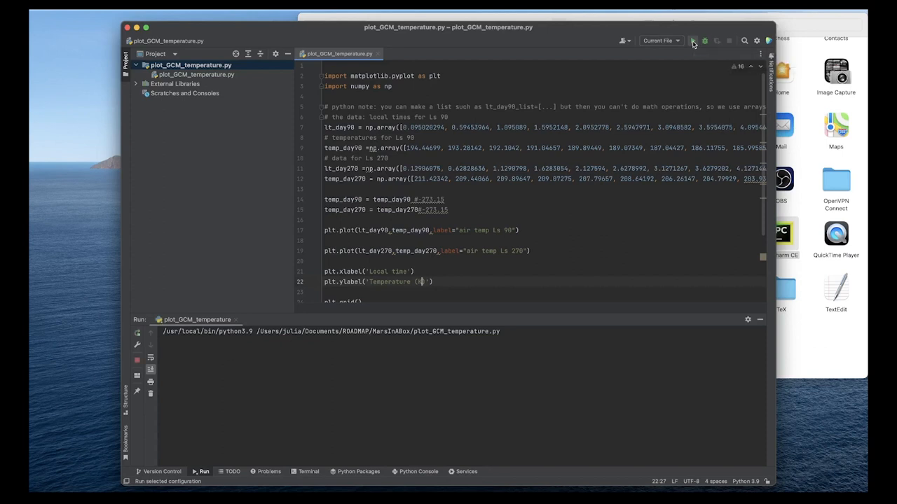
pyautogui.click(692, 40)
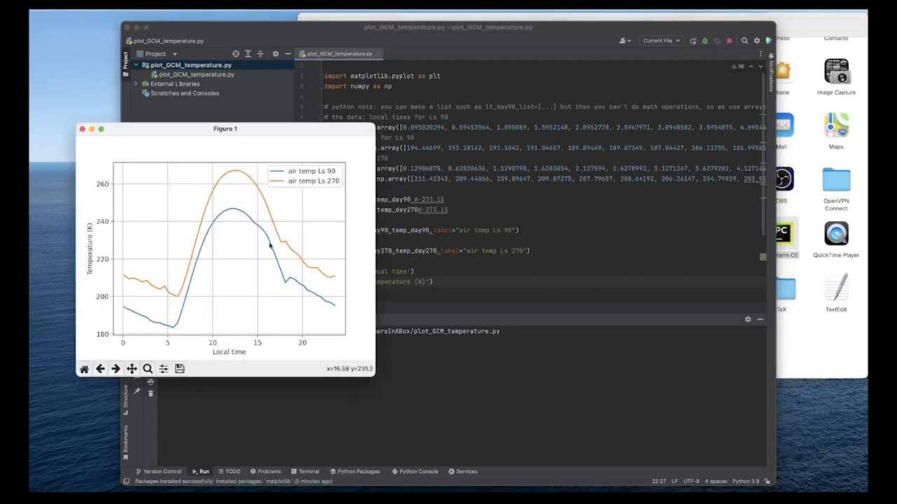